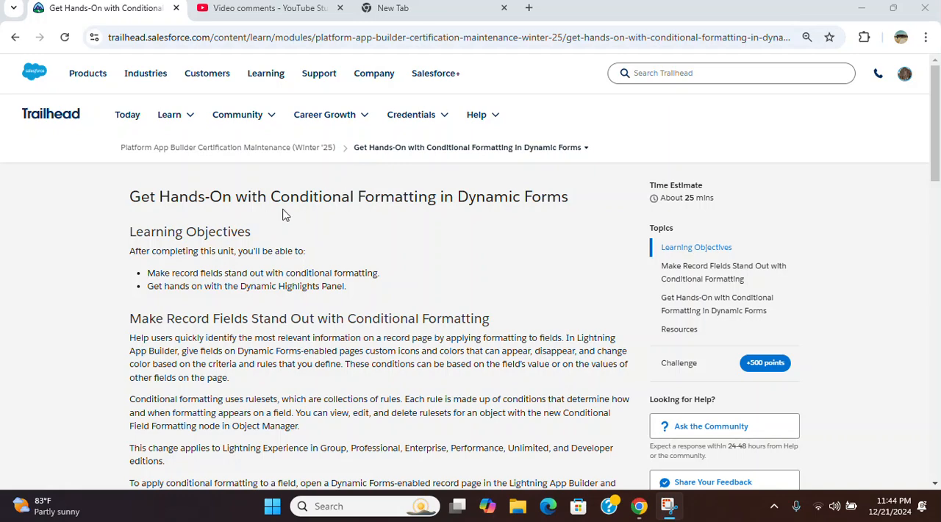
mouse_move(132, 151)
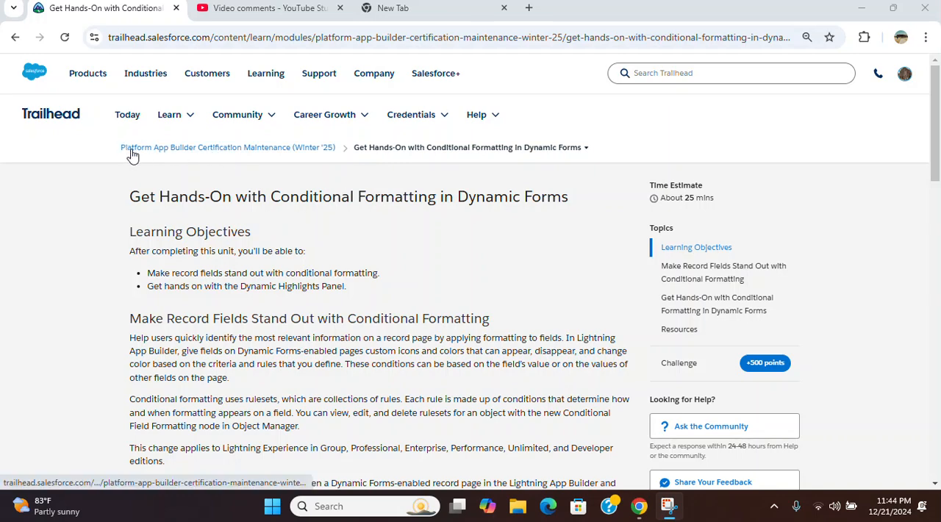
mouse_move(319, 158)
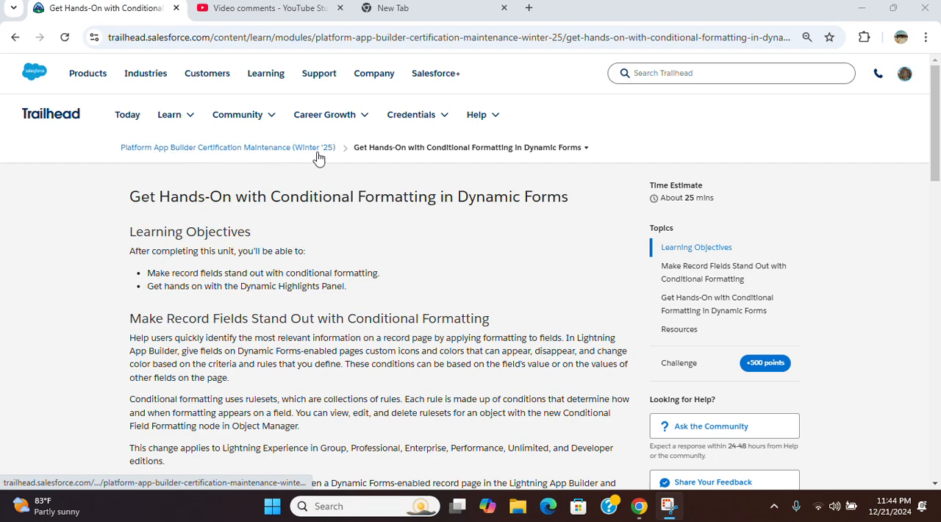
Step: Scroll the Trailhead unit down to the Dynamic Highlights Panel hands-on challenge instructions
scroll(down, 3)
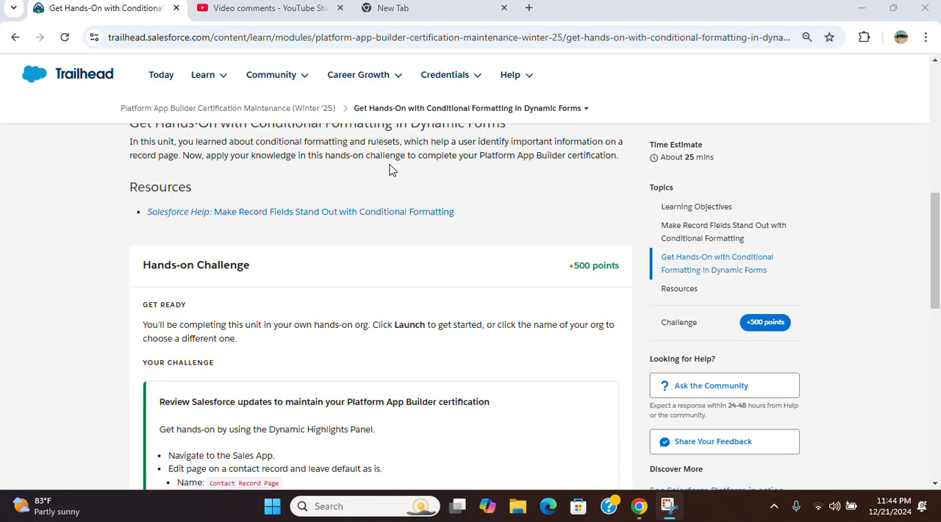
scroll(down, 3)
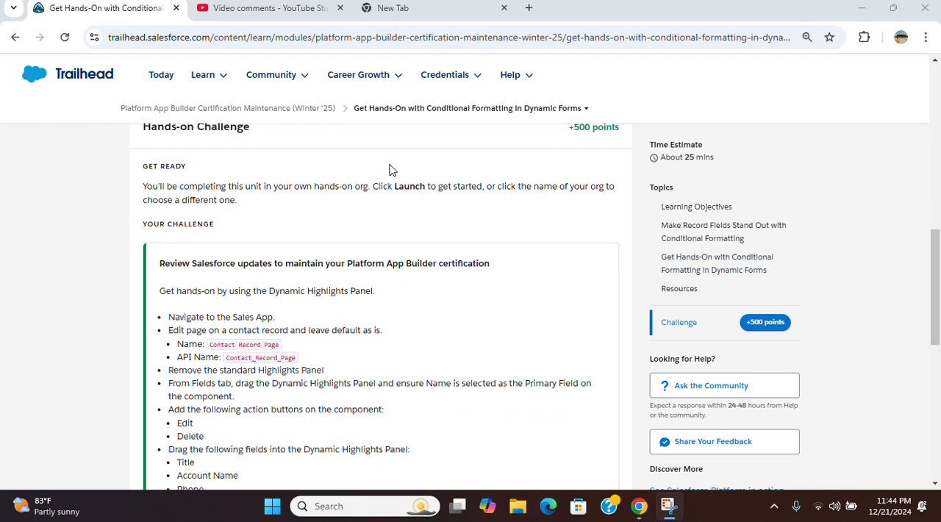
scroll(down, 3)
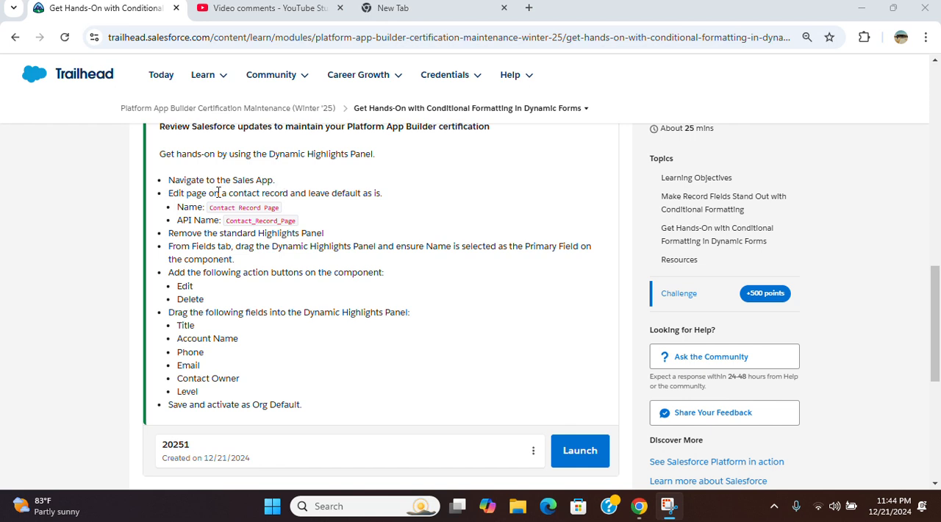
mouse_move(382, 214)
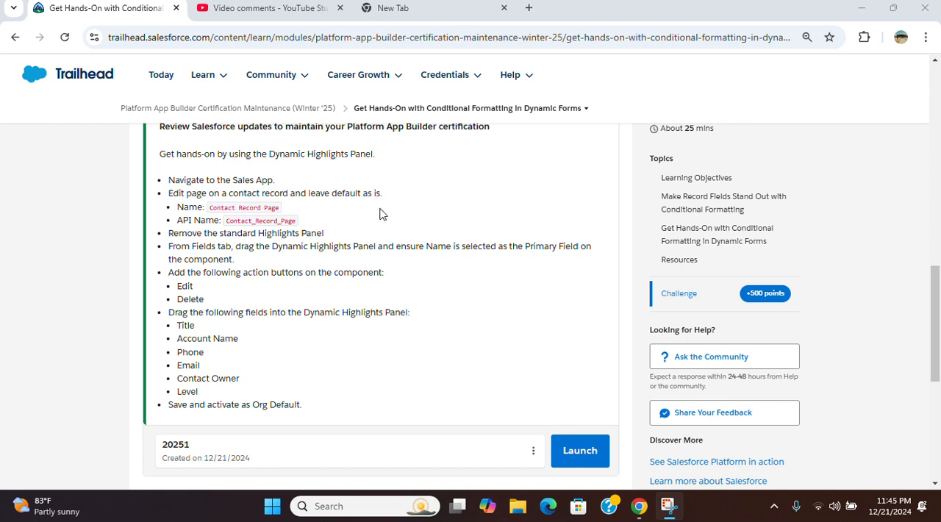
mouse_move(282, 233)
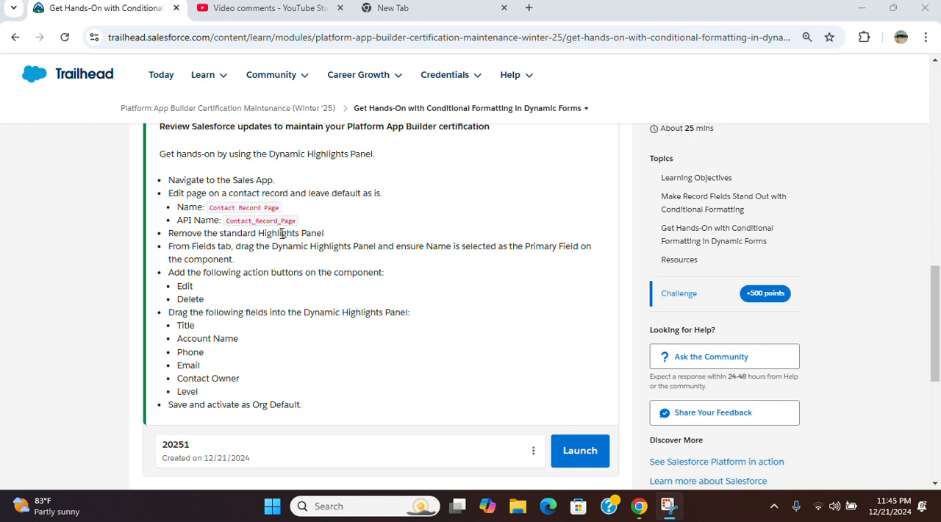
mouse_move(264, 259)
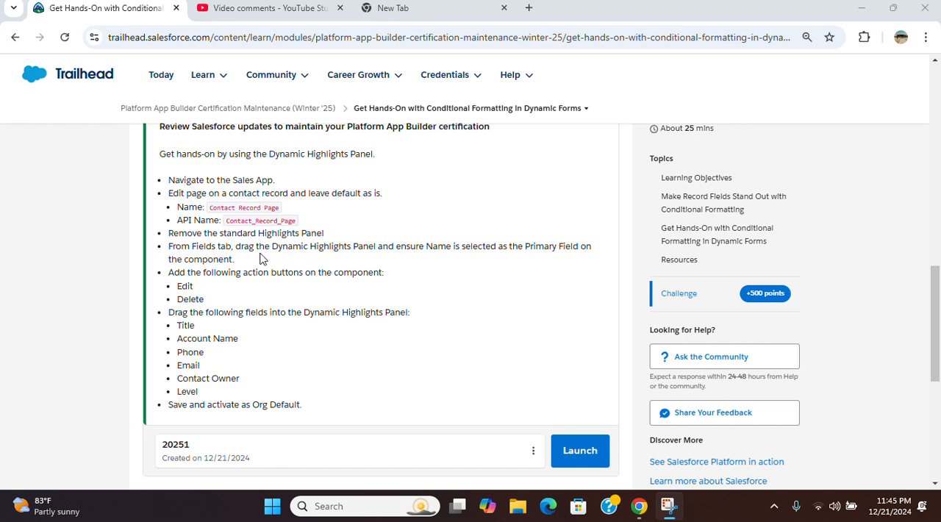
mouse_move(389, 246)
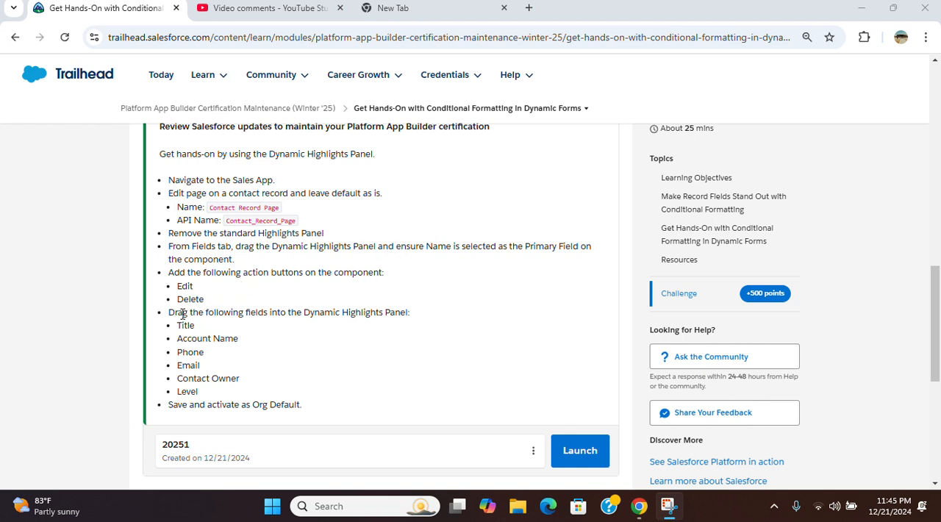
mouse_move(246, 419)
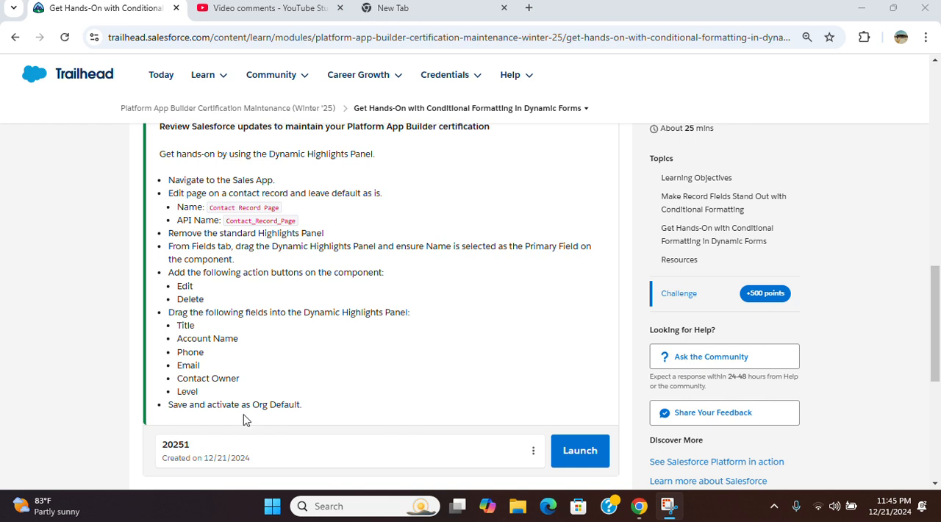
mouse_move(279, 411)
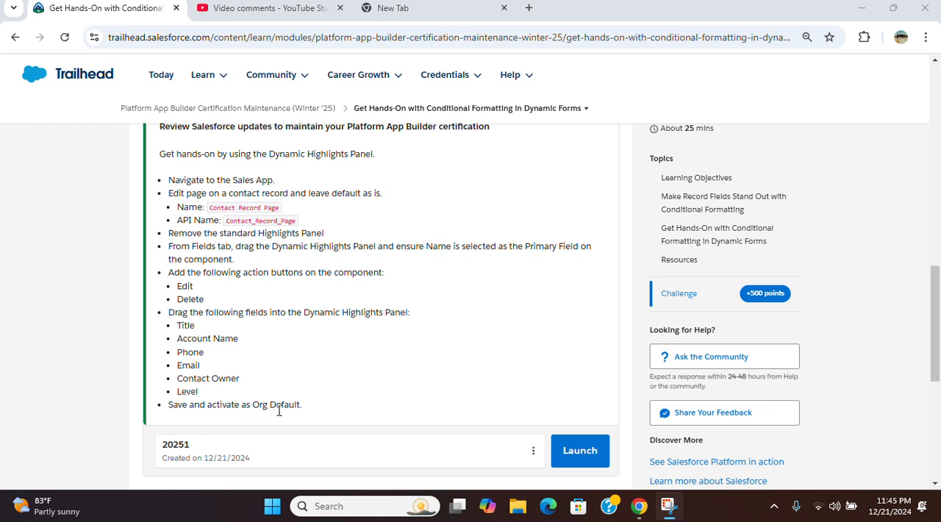
mouse_move(580, 450)
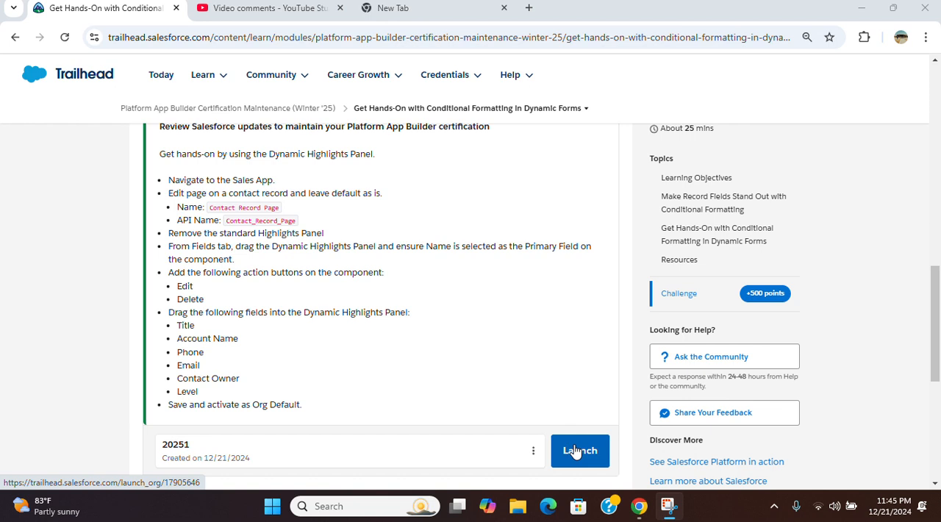
Step: Launch the challenge org, open the CFO contact Sean Forbes, and show the Setup menu
click(581, 450)
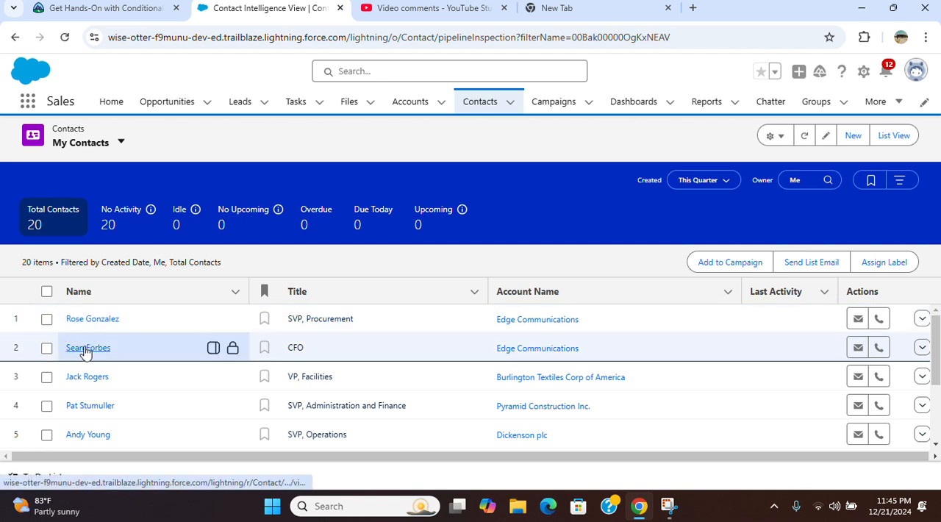
click(88, 347)
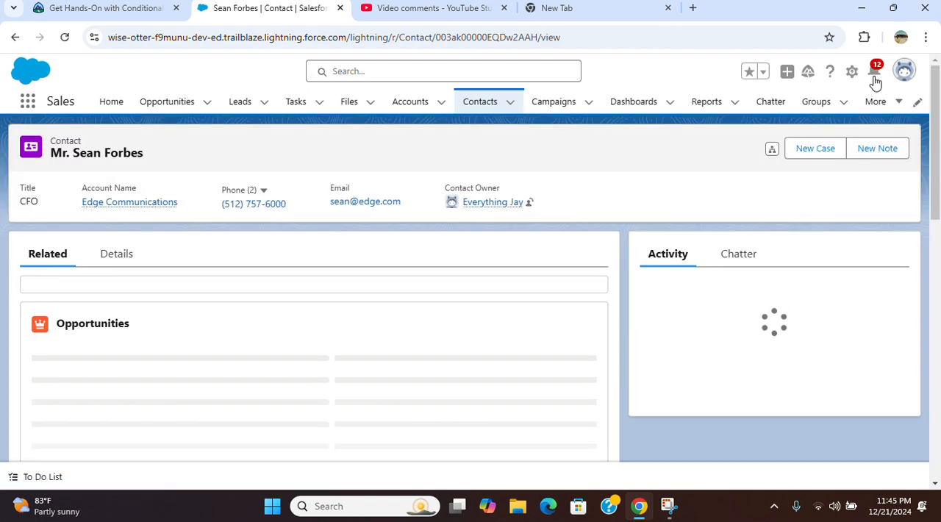
click(851, 72)
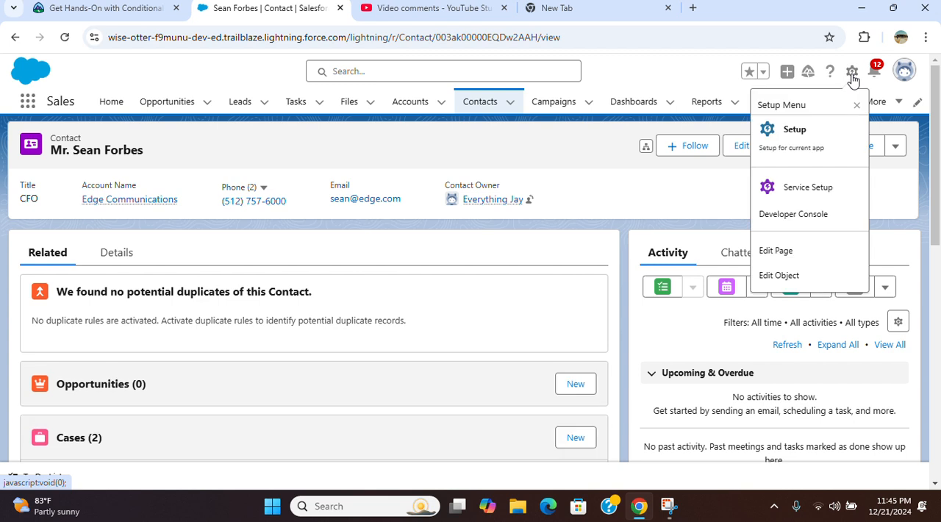
mouse_move(776, 250)
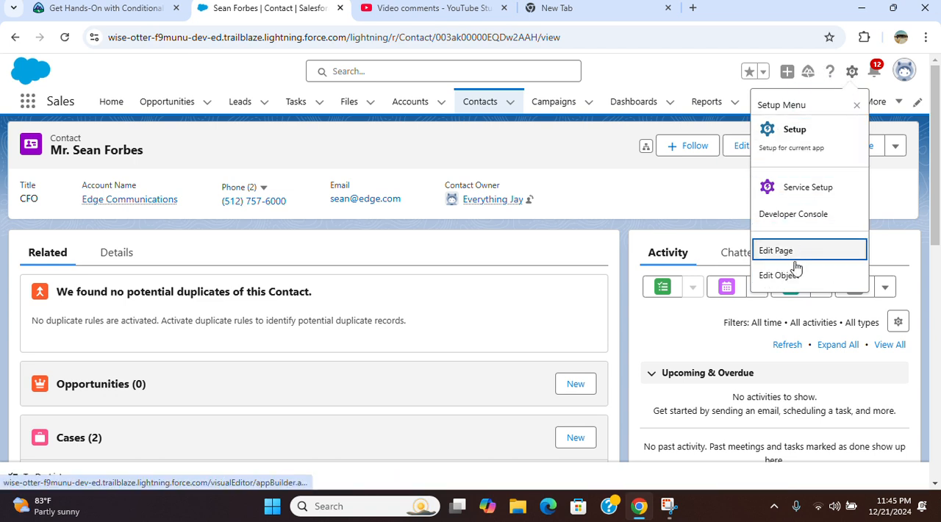
Step: Edit the contact page, swap the Highlights Panel for a Dynamic Highlights Panel with Name as primary field
click(775, 250)
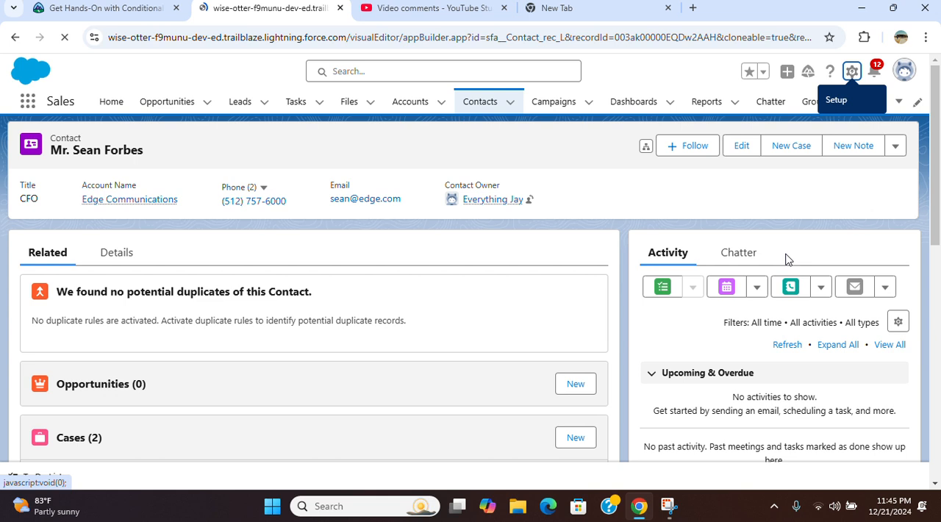
click(852, 70)
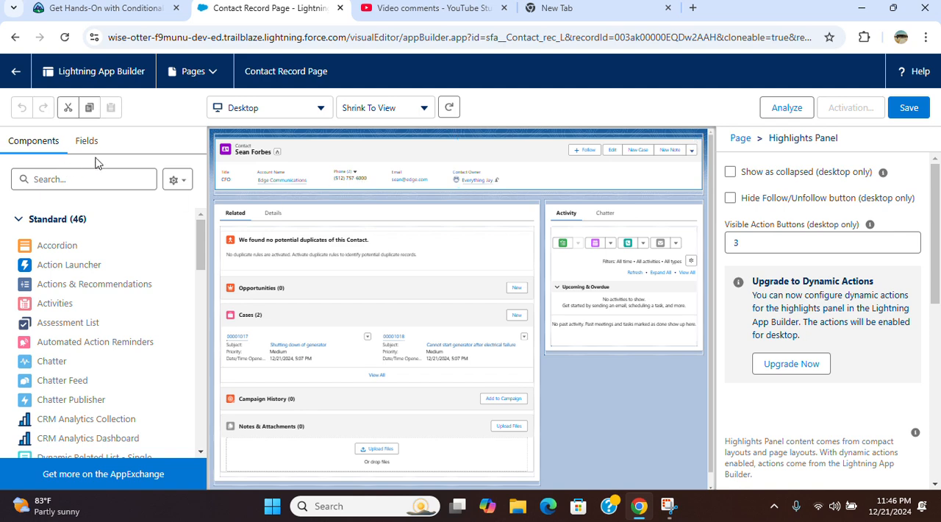
click(86, 141)
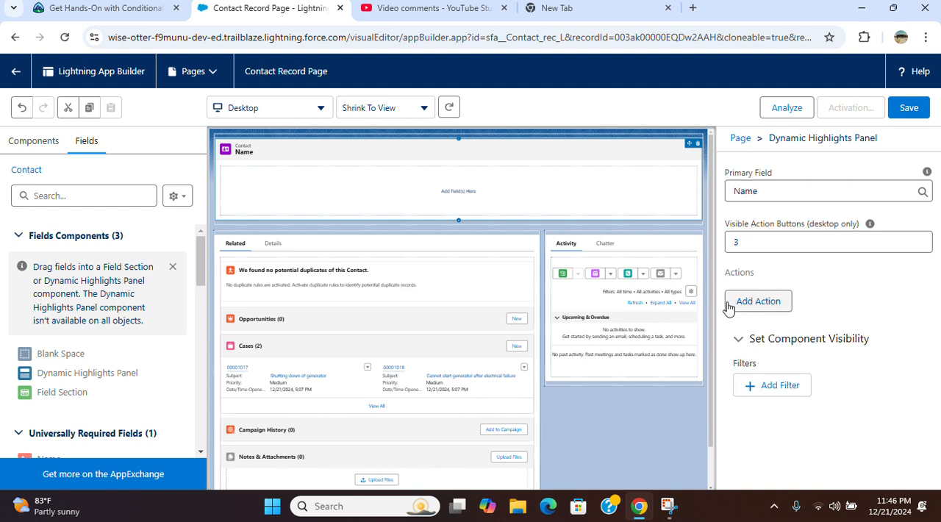
Step: Add the Edit action button to the Dynamic Highlights Panel
click(758, 301)
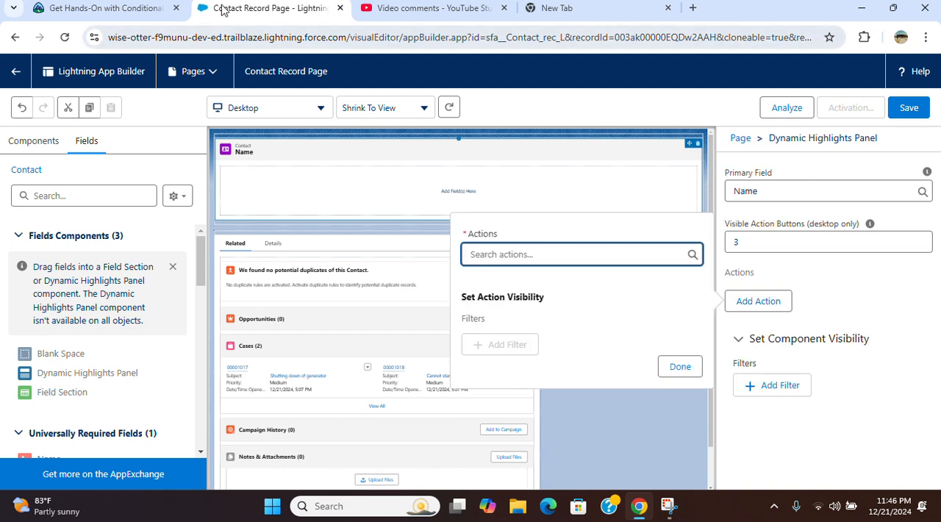
click(103, 8)
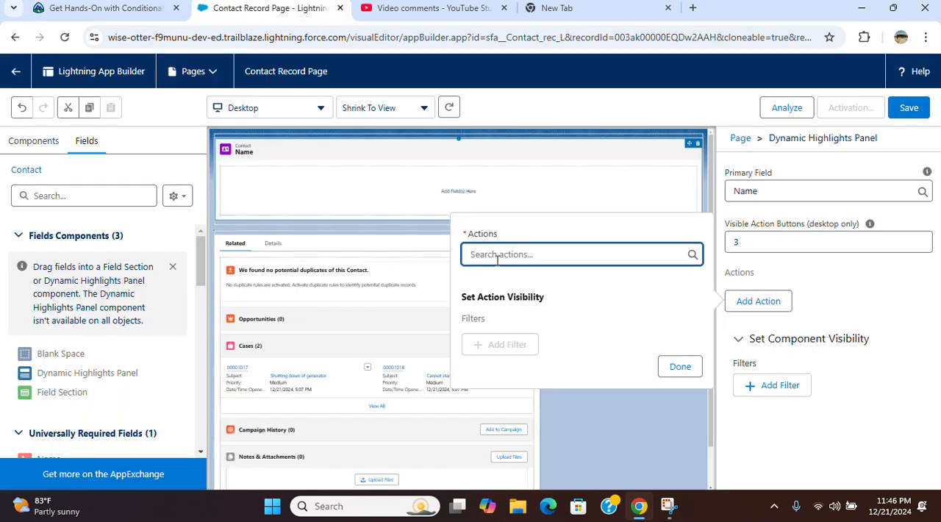
text(Edit)
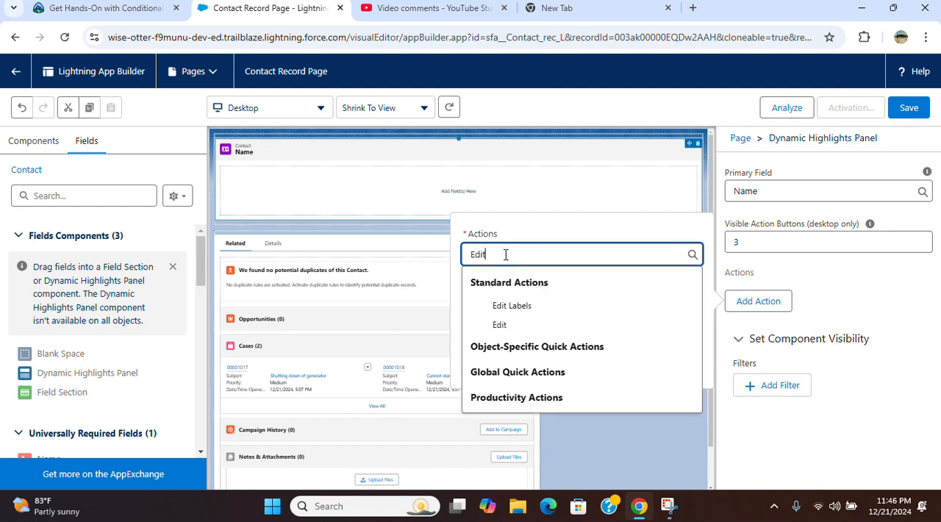
click(500, 324)
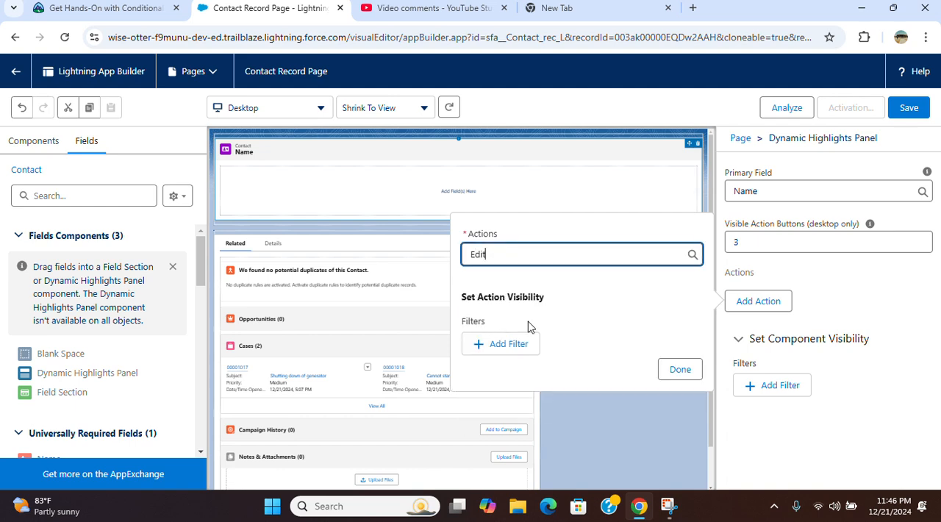
click(680, 369)
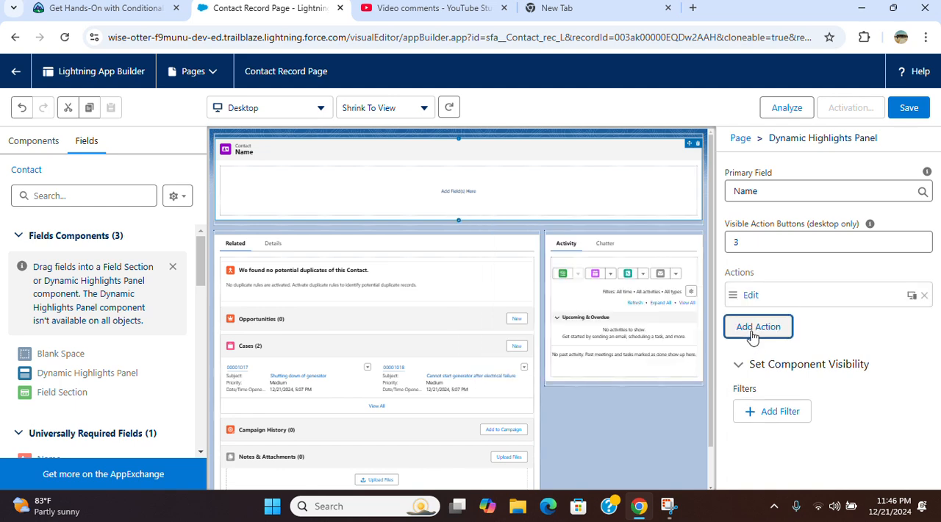
Step: Add the Delete action button, then go back to the Trailhead challenge
click(758, 326)
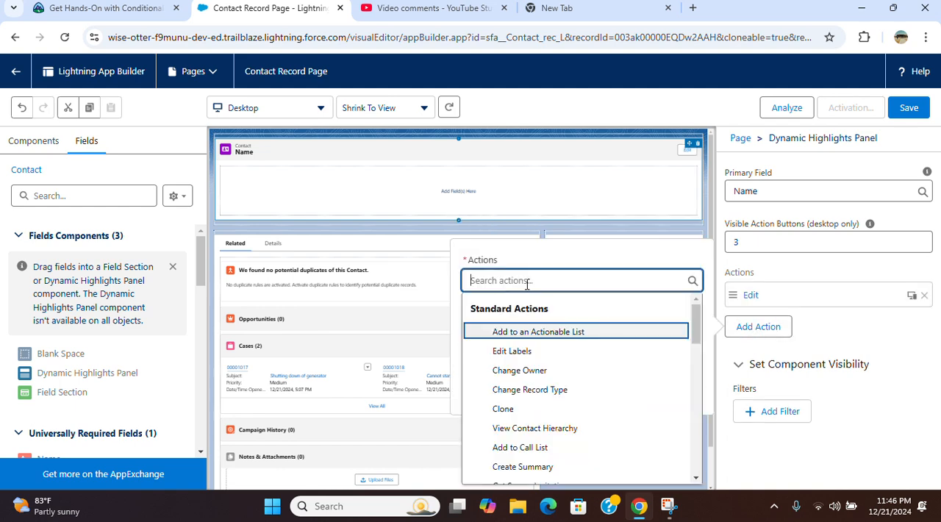
text(Delete)
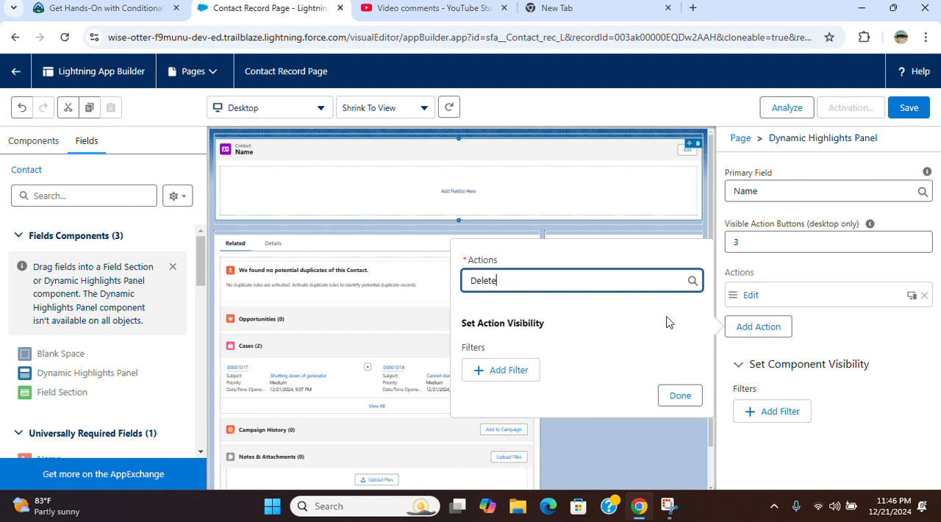
click(679, 395)
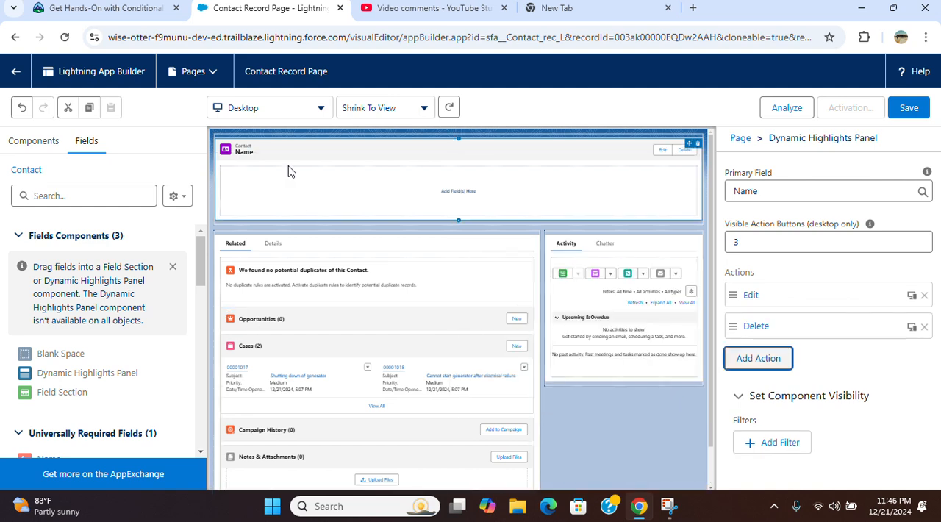
click(103, 8)
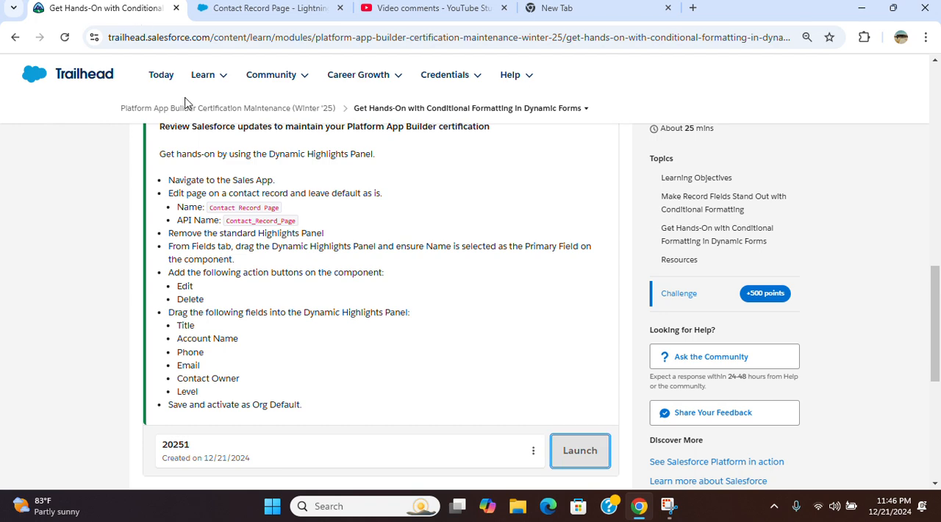
Step: Review the challenge's required field list and return to the Contact Record Page in the builder
scroll(down, 3)
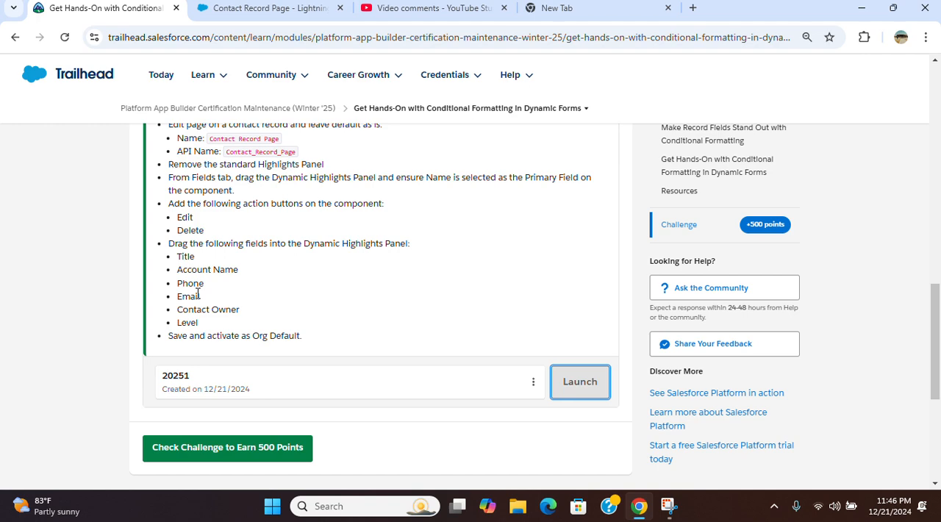
click(269, 8)
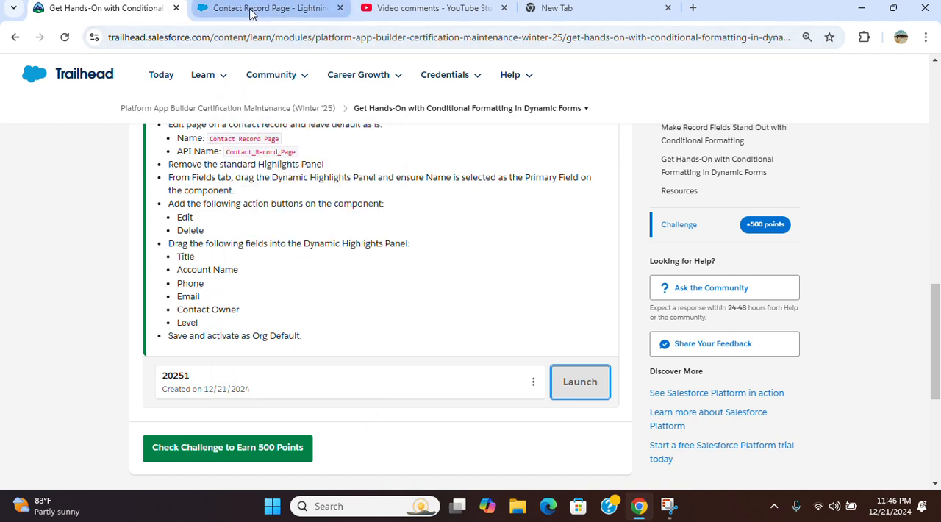
click(265, 8)
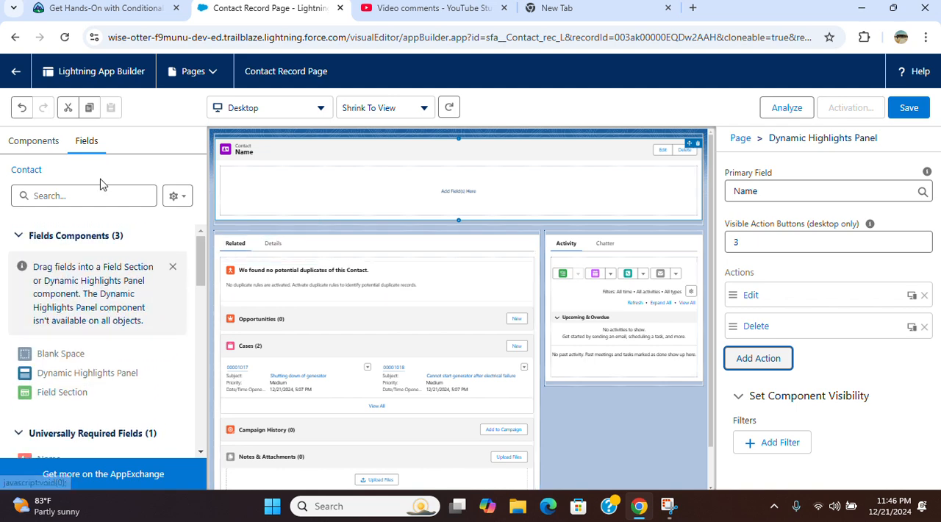
Step: Place Title and Account Name in the panel, checking the challenge's field list
scroll(down, 3)
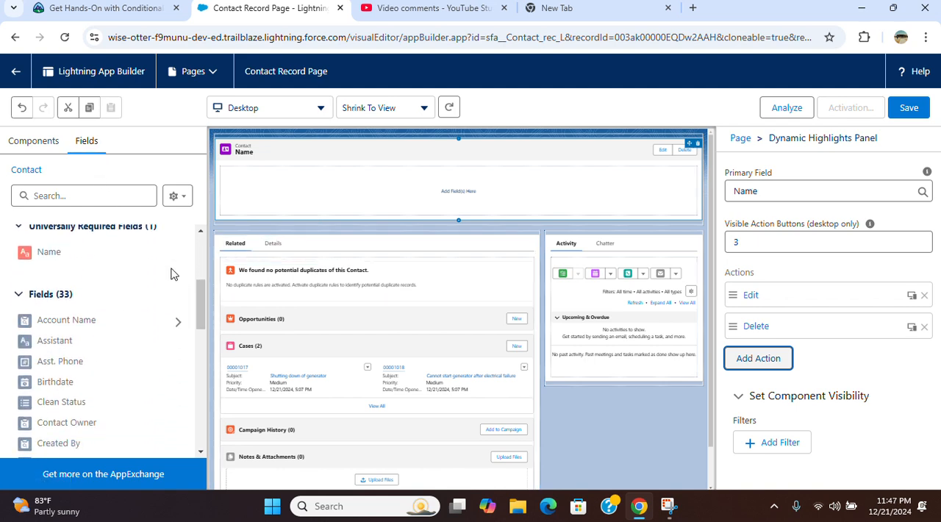
scroll(down, 3)
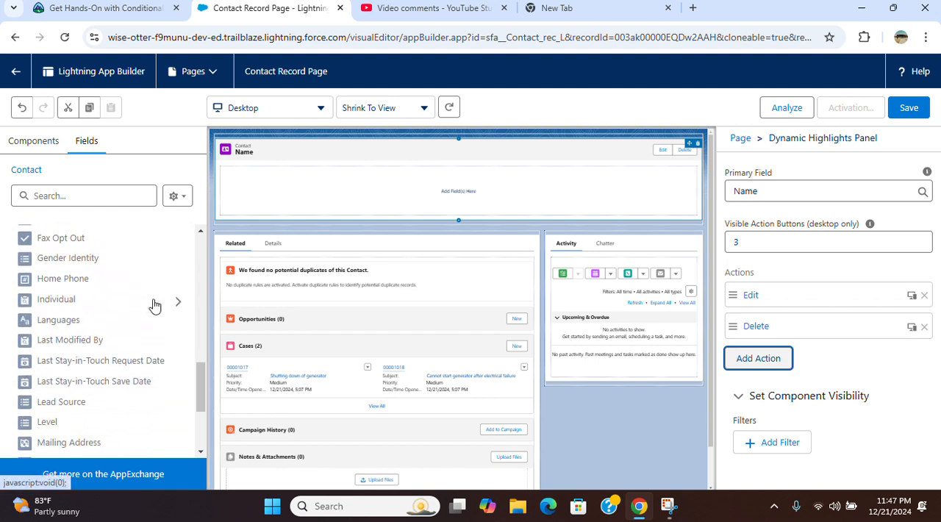
scroll(down, 3)
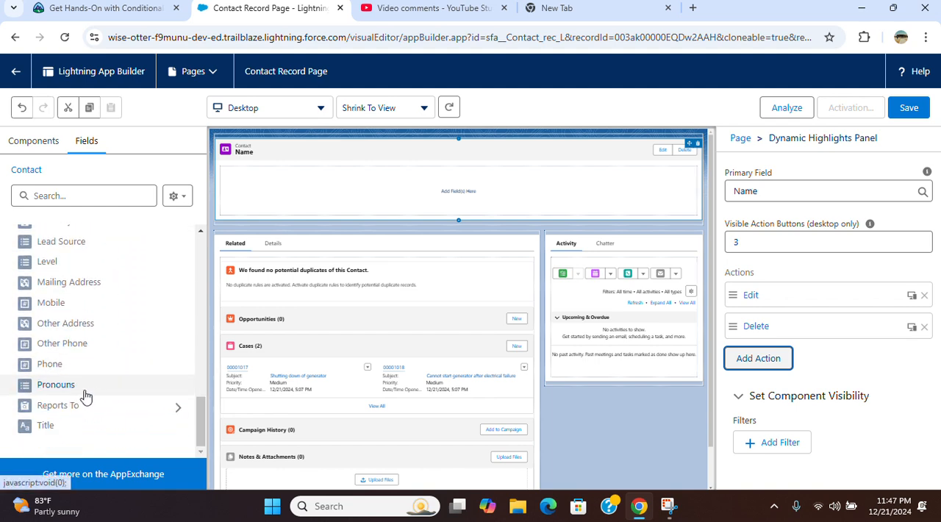
mouse_move(46, 425)
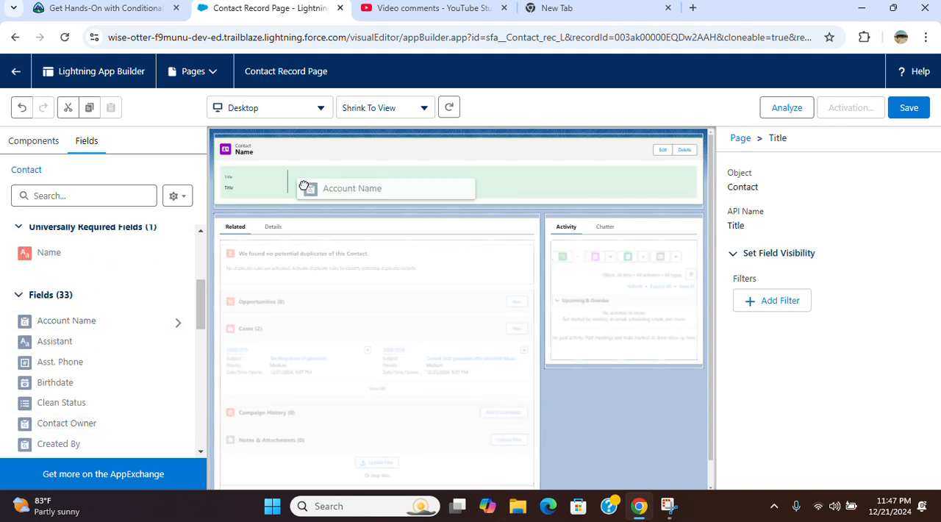
click(326, 181)
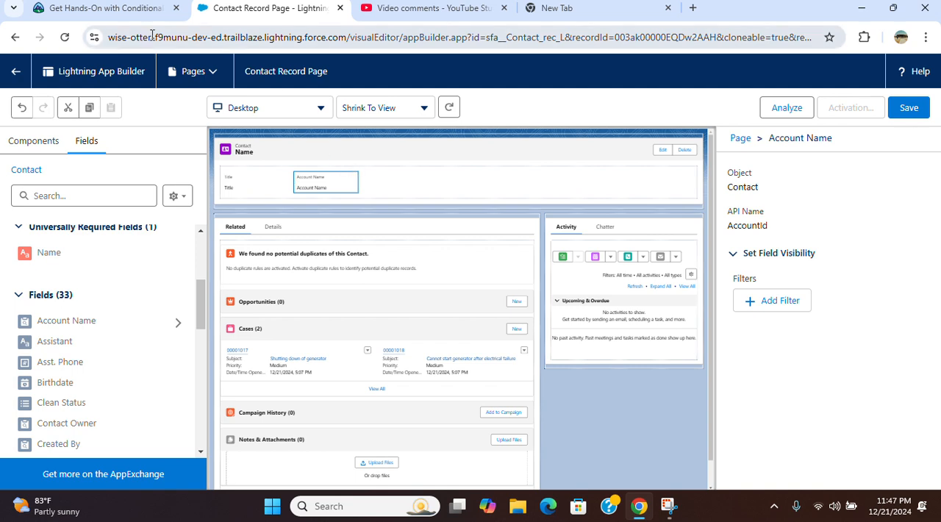
click(103, 8)
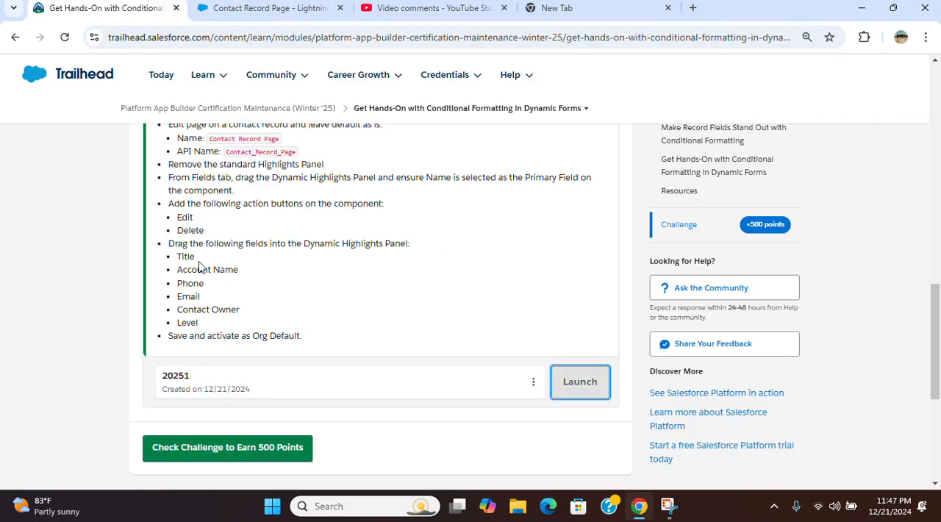
click(270, 8)
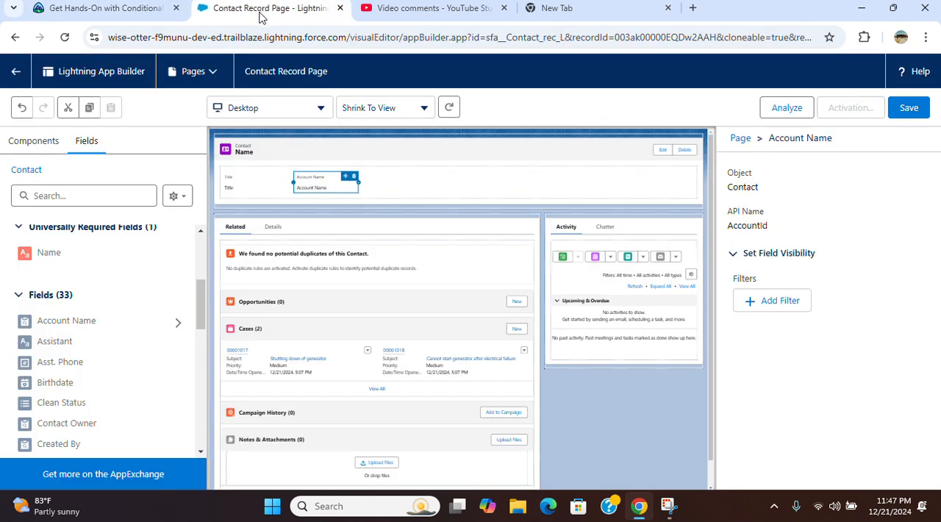
Step: Add Level after Email and Contact Owner between Email and Level, rechecking the list
scroll(down, 3)
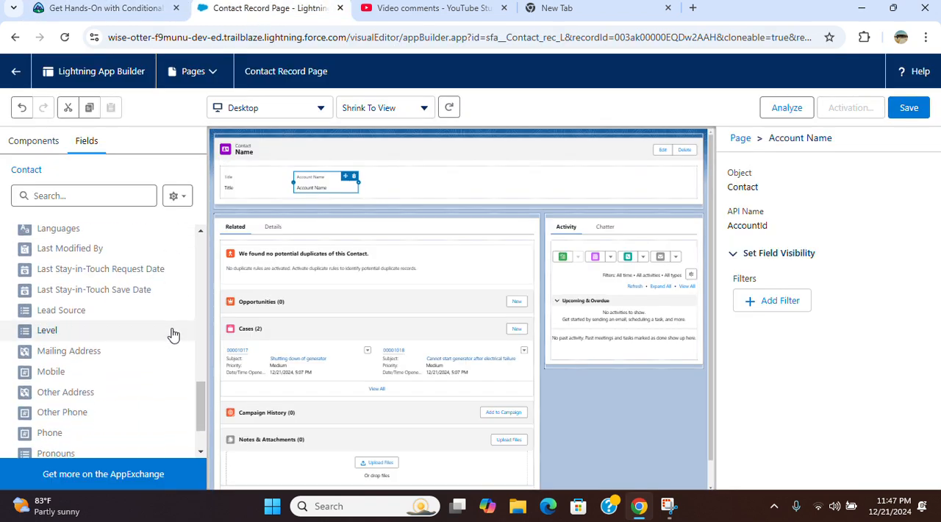
scroll(down, 3)
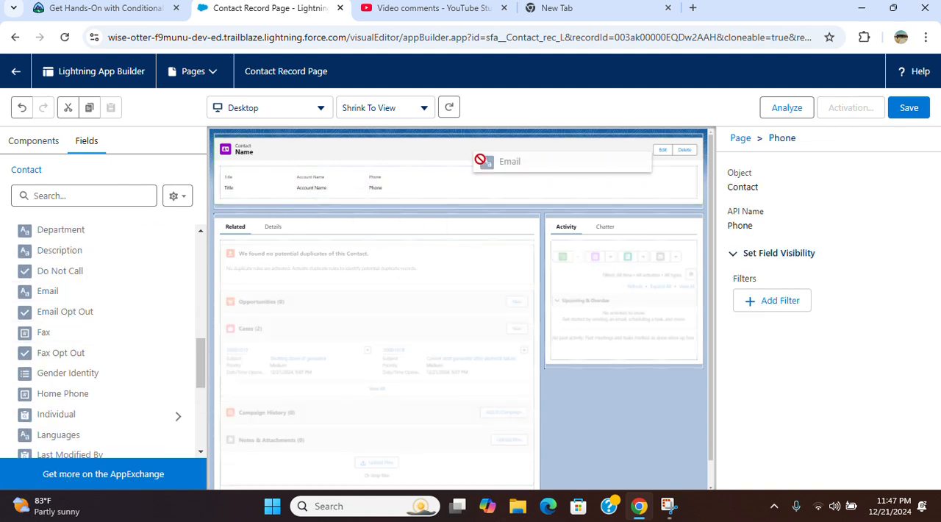
click(103, 8)
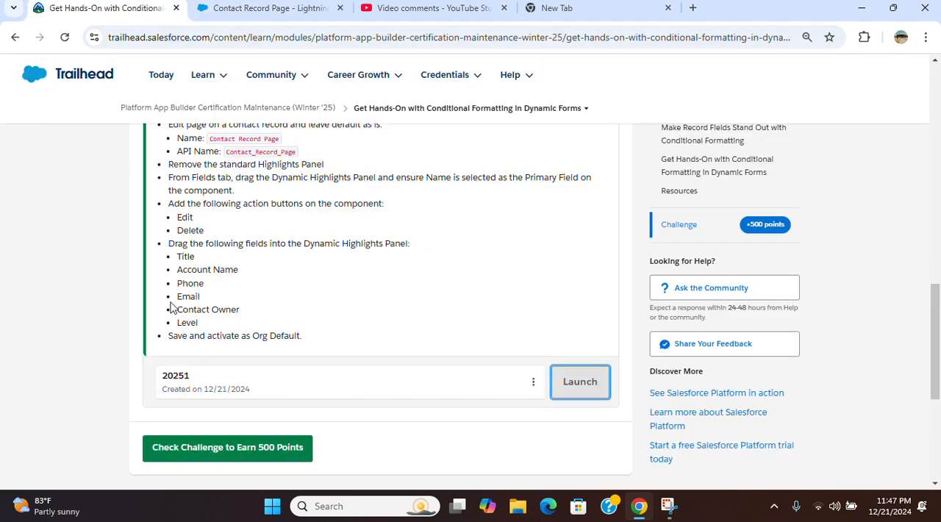
click(269, 8)
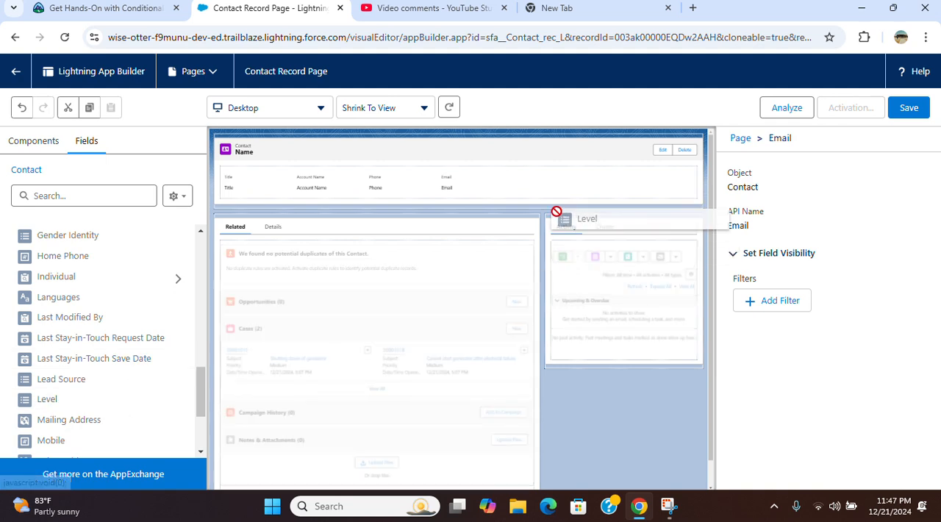
drag(587, 218, 543, 181)
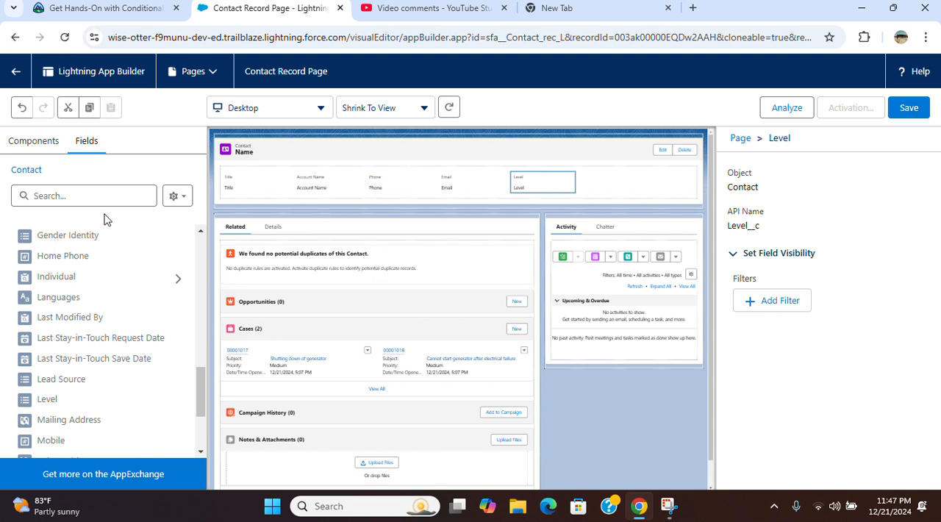
click(103, 9)
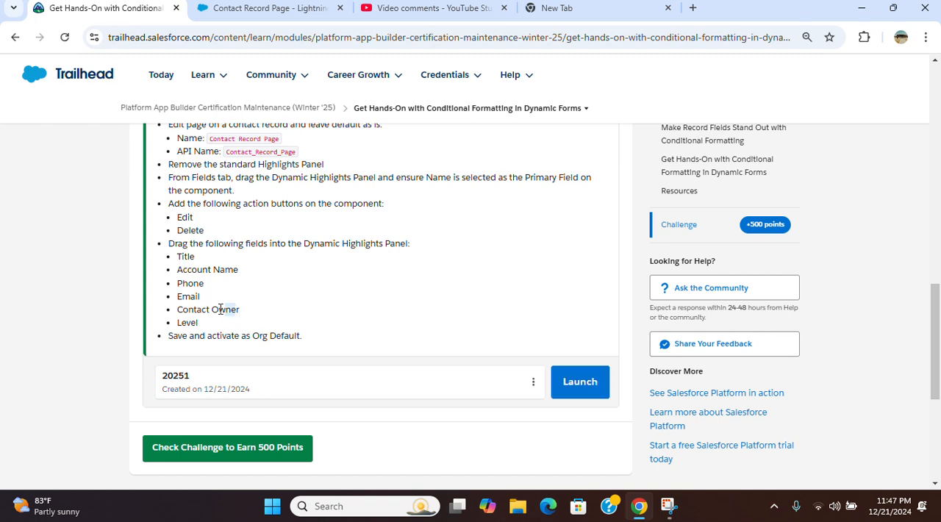
click(269, 8)
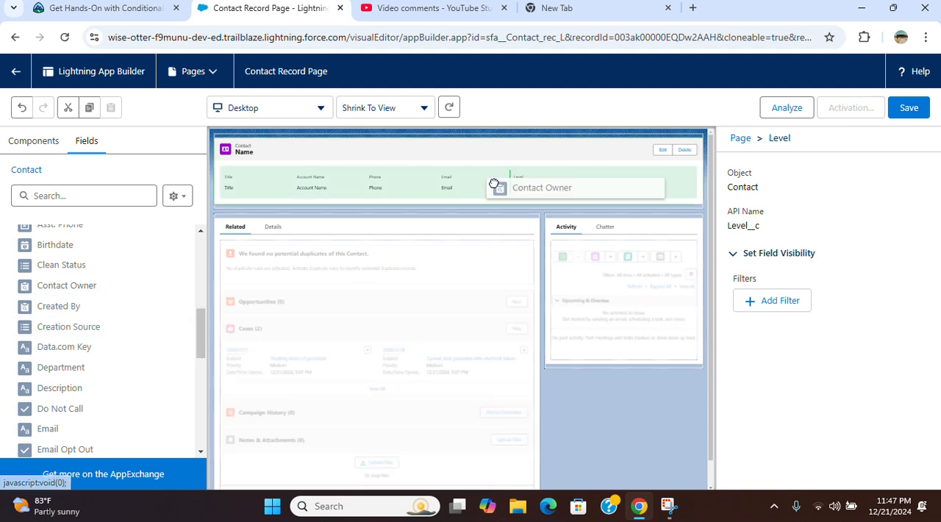
click(529, 182)
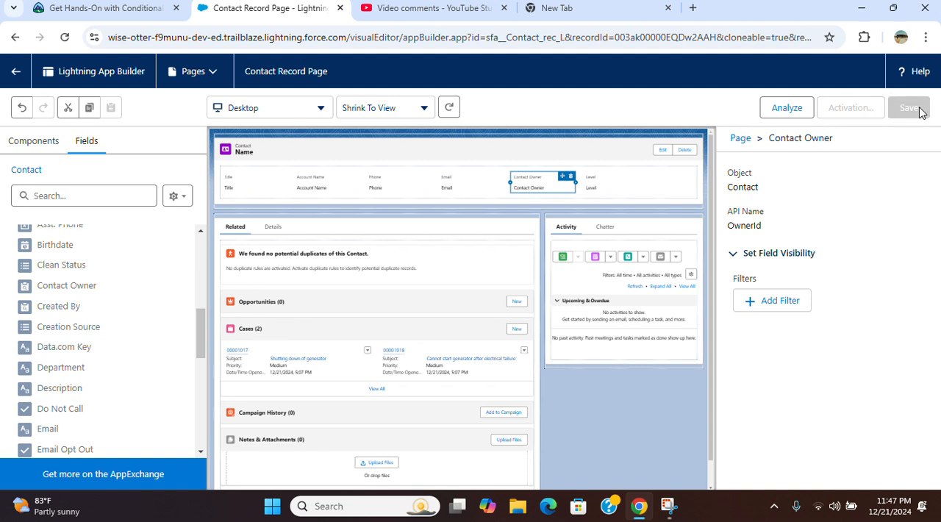
mouse_move(925, 116)
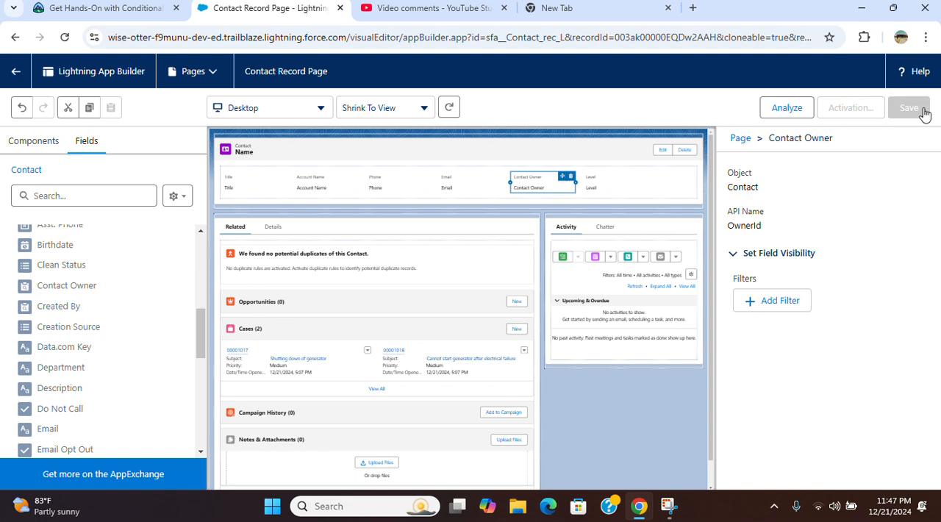
Step: Save the Contact Record Page and begin its activation
click(908, 107)
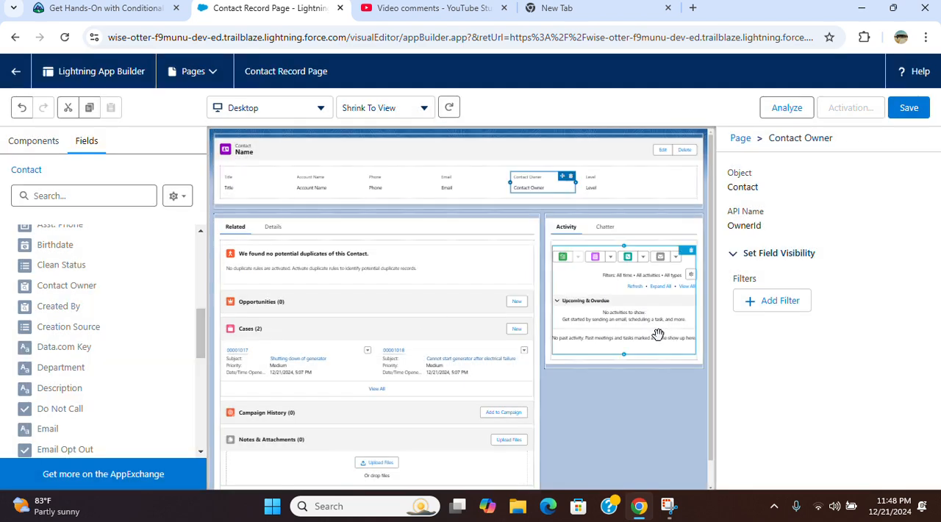
click(377, 263)
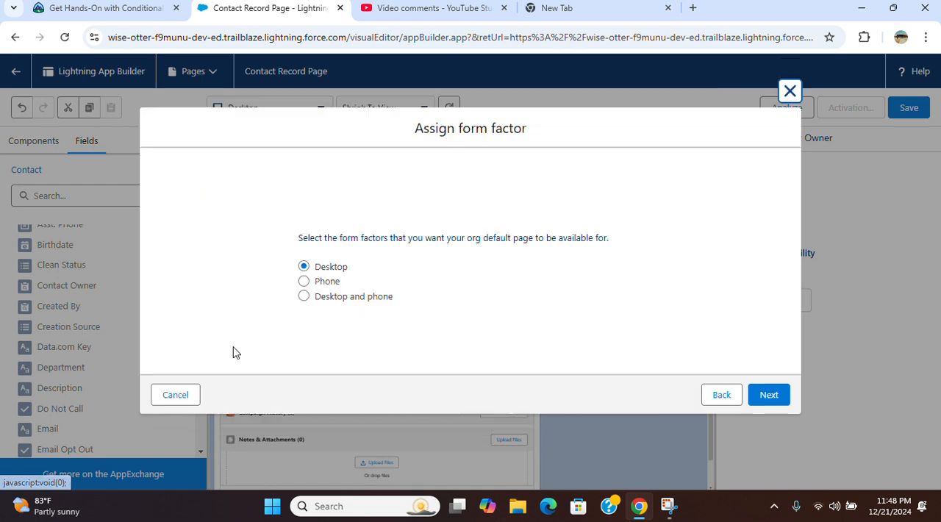
Step: Set the page as org default for Desktop and phone and save the assignment
click(304, 295)
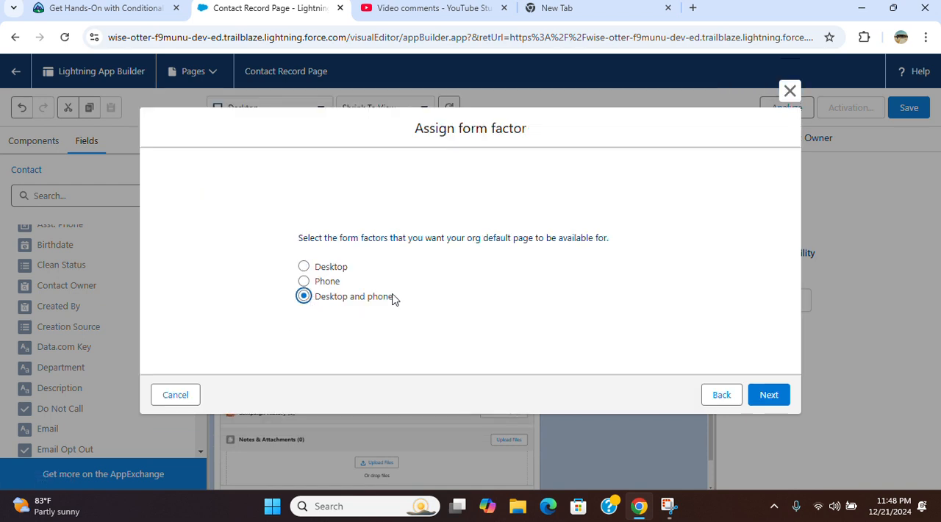
click(769, 394)
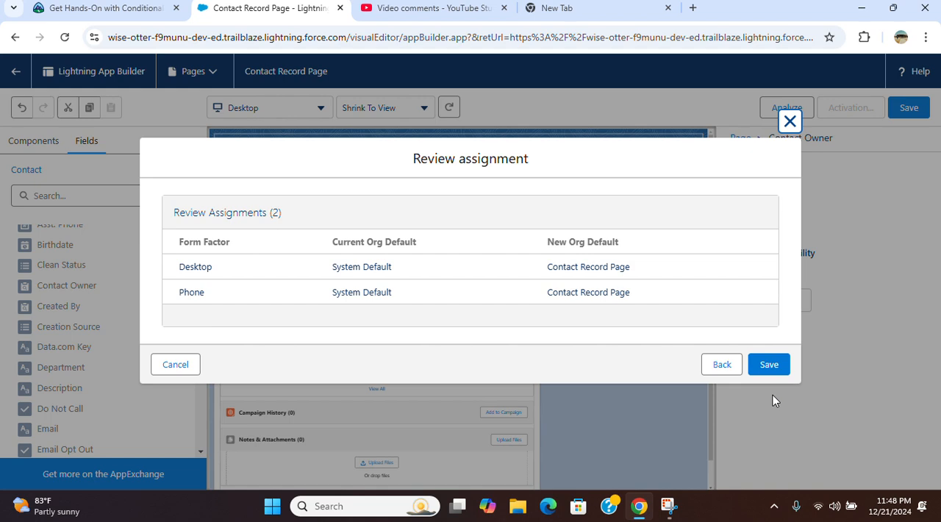
click(768, 364)
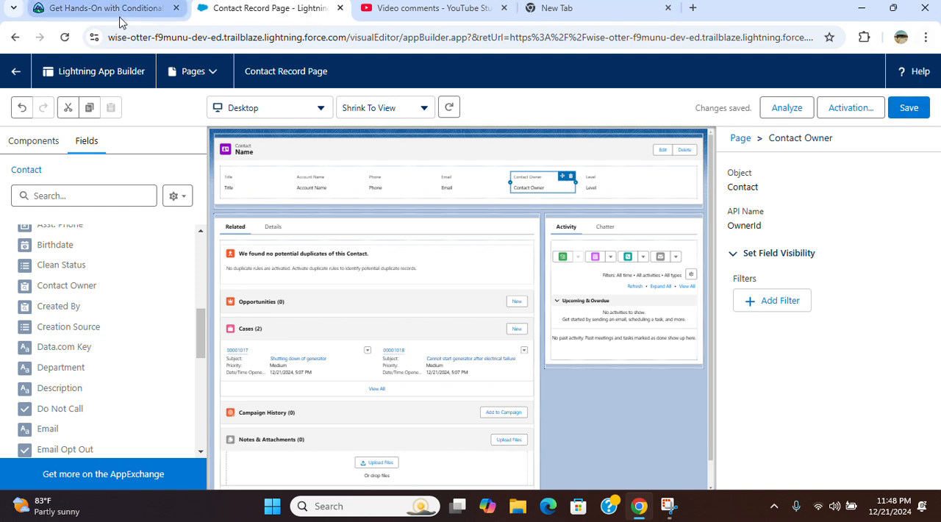
Step: Exit App Builder, open Sean Forbes's contact to verify the panel, then return to Trailhead
click(103, 9)
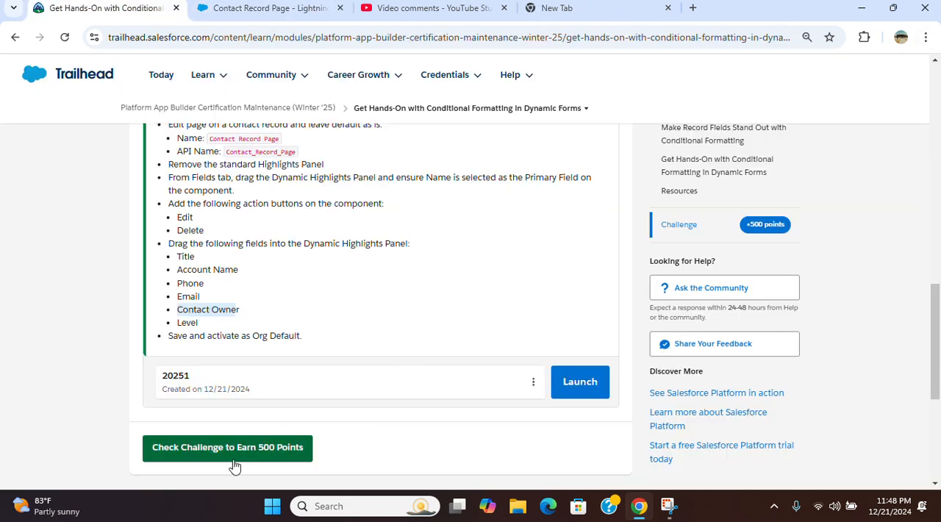
click(270, 8)
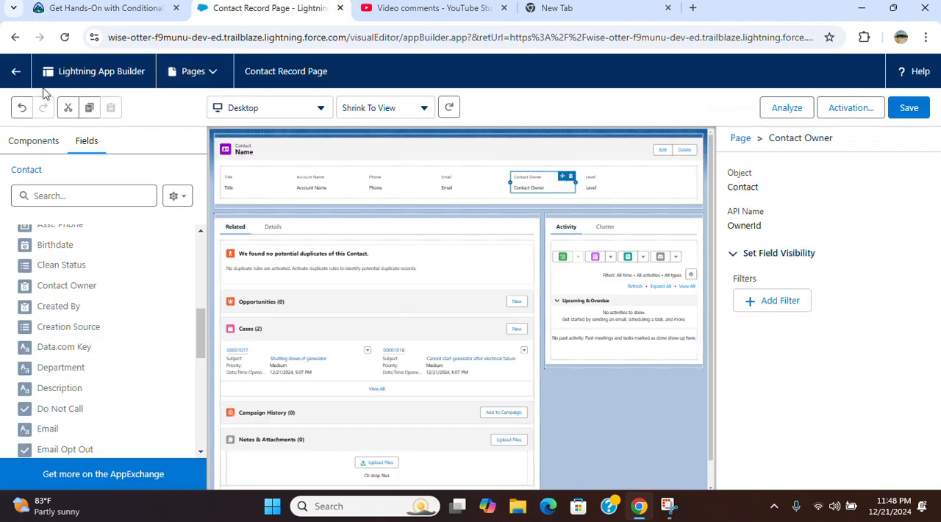
click(16, 71)
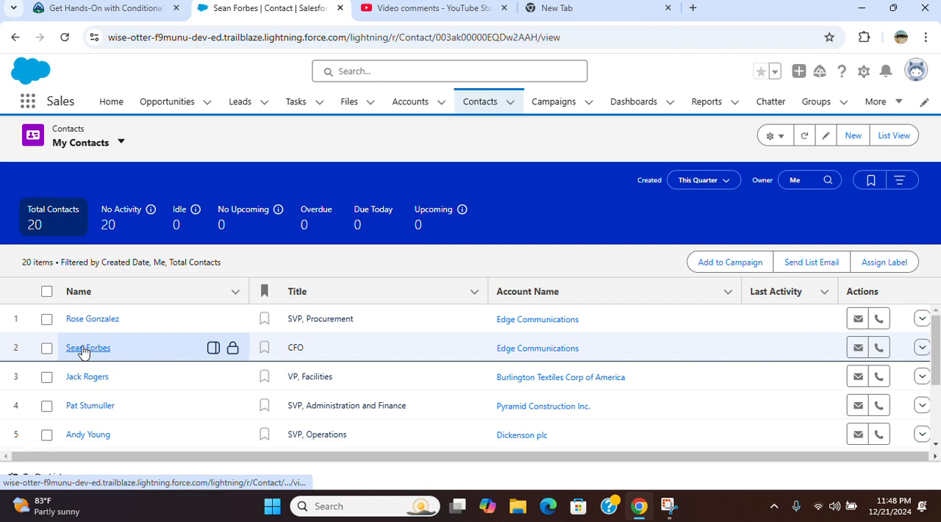
click(88, 347)
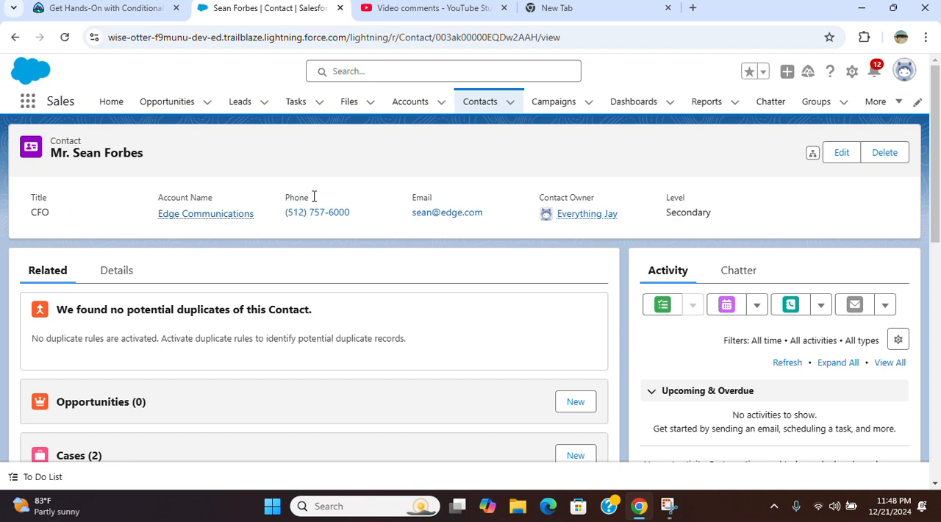
click(100, 8)
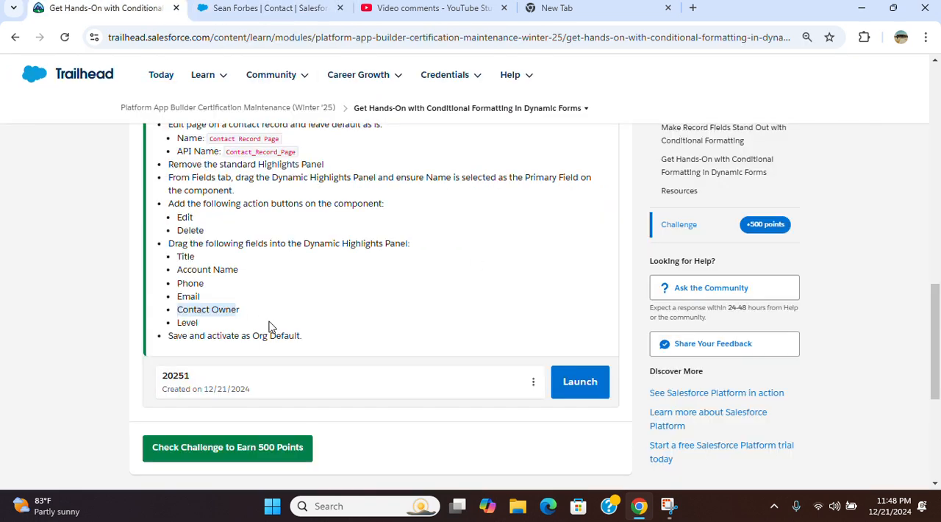
Step: Click Check Challenge to earn 500 points and start verification
click(227, 447)
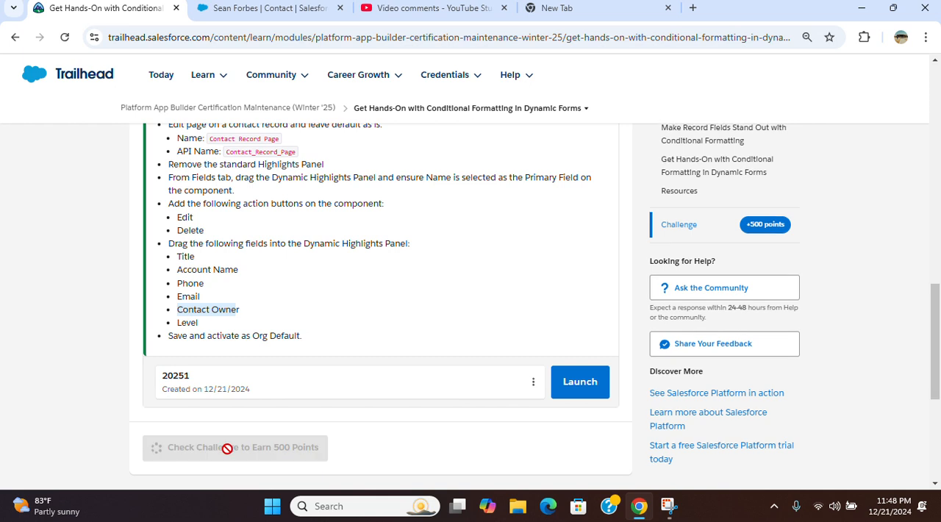
mouse_move(476, 178)
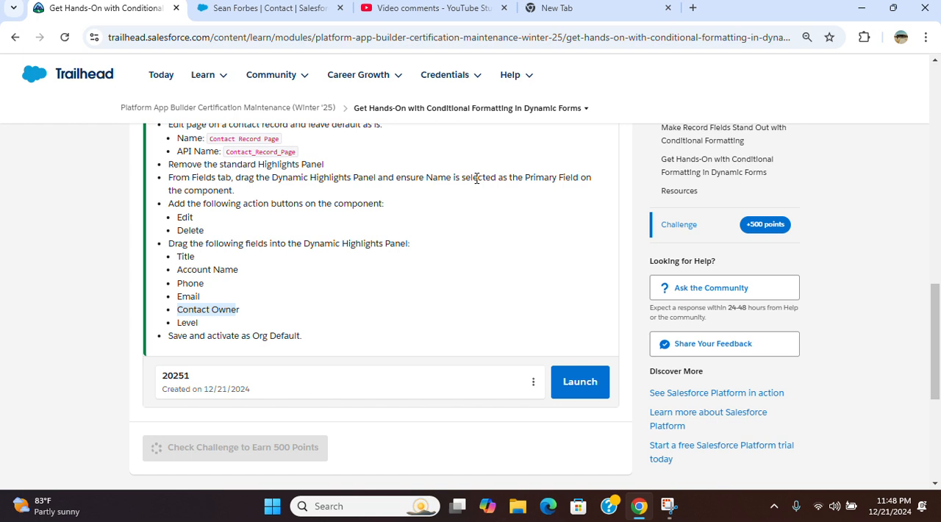
mouse_move(444, 183)
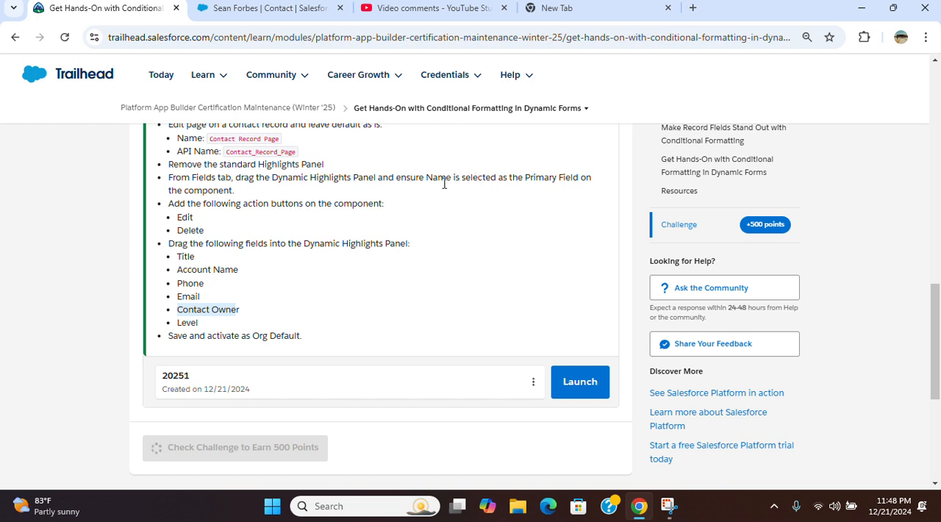
mouse_move(934, 136)
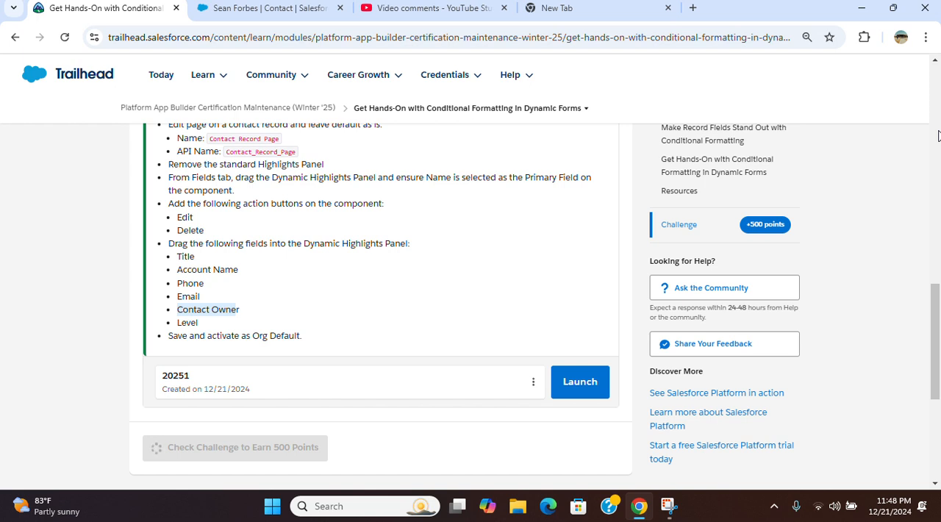
mouse_move(367, 176)
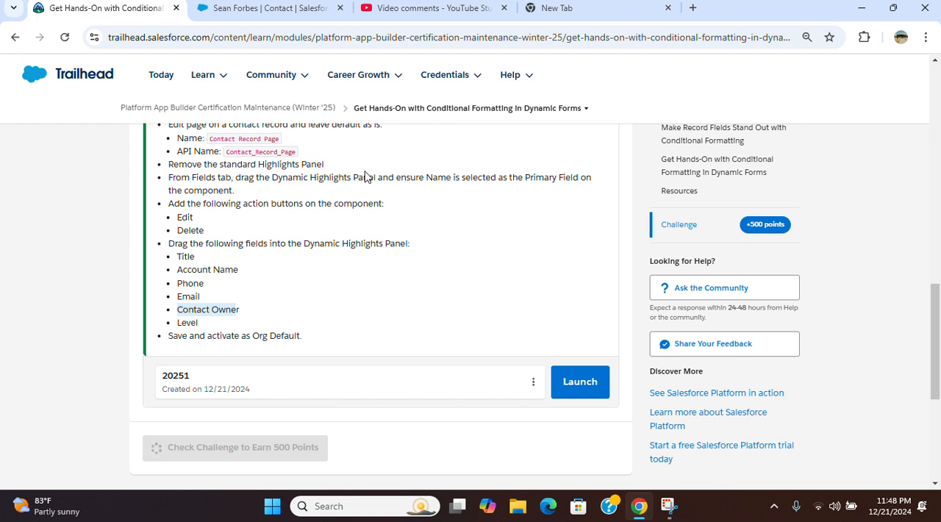
mouse_move(378, 177)
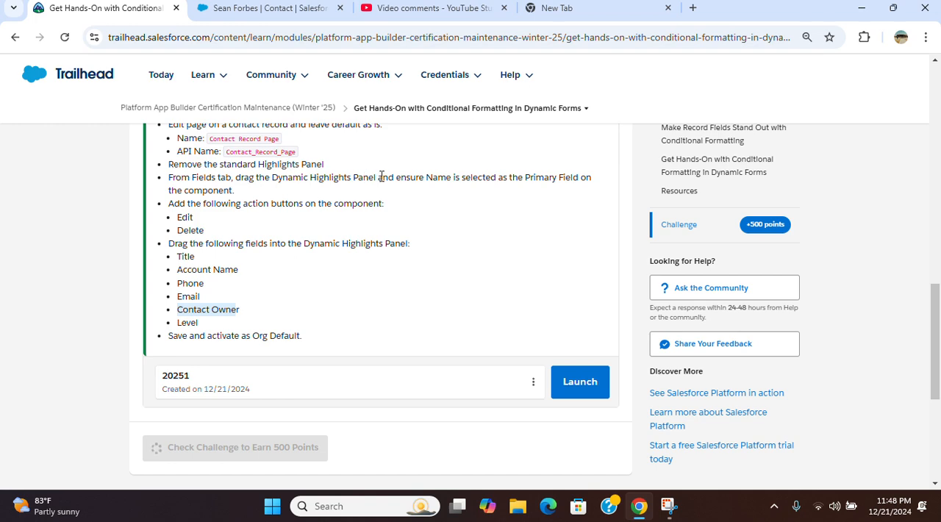